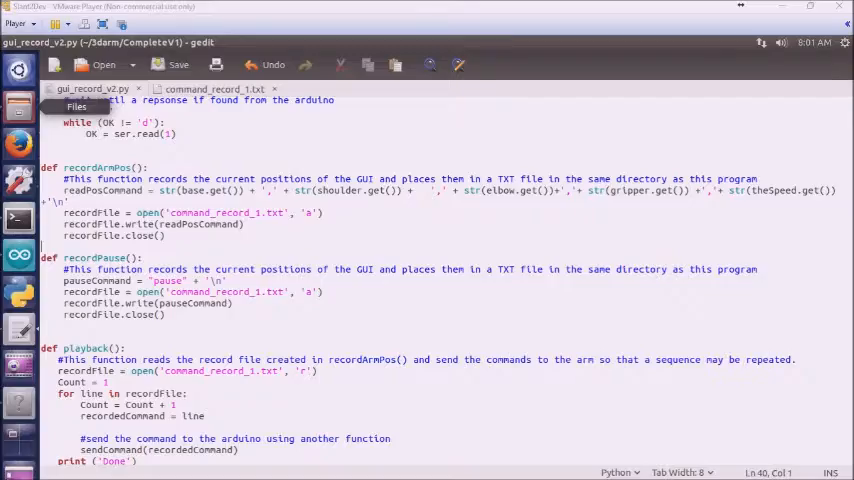
{"action": "mouse_move", "coordinate": [288, 118]}
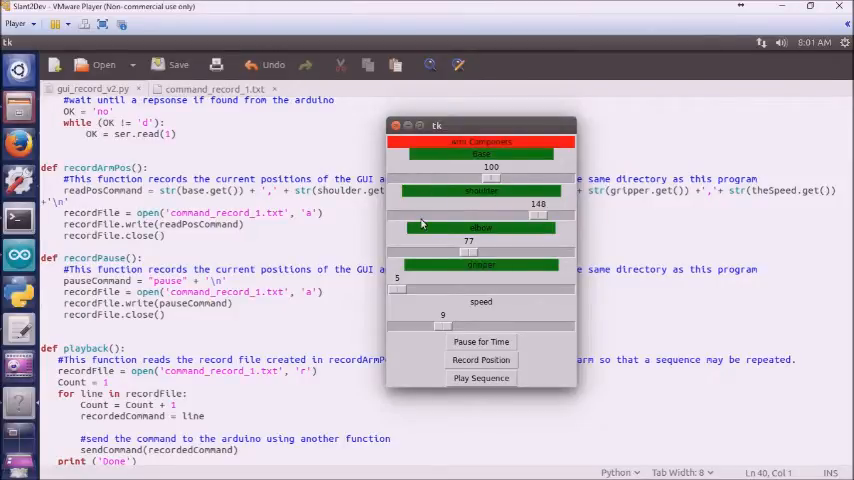
{"action": "mouse_move", "coordinate": [492, 294]}
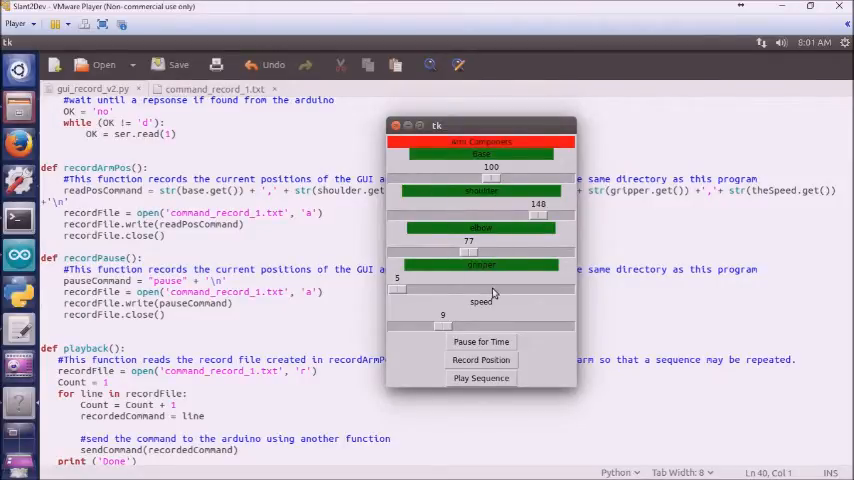
{"action": "mouse_move", "coordinate": [498, 316]}
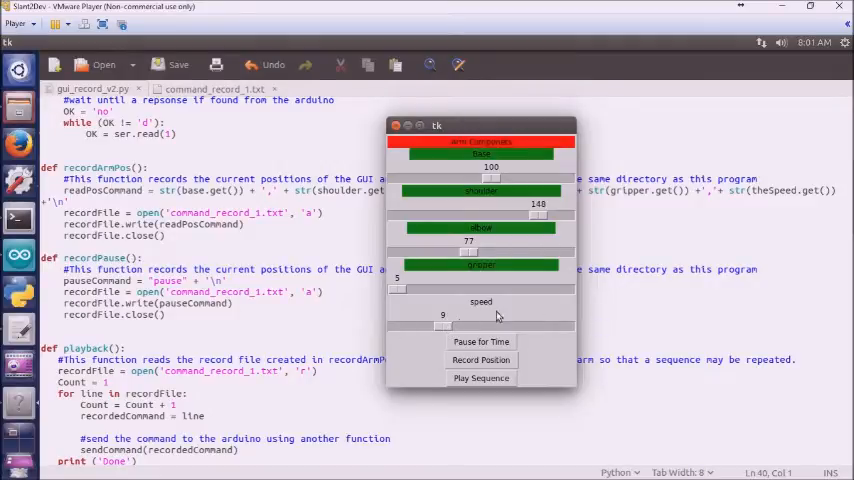
{"action": "mouse_move", "coordinate": [430, 322]}
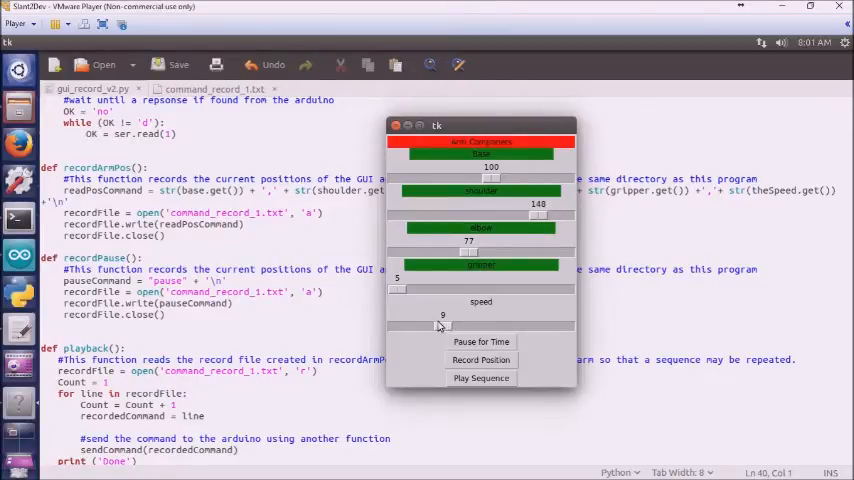
{"action": "mouse_move", "coordinate": [558, 330]}
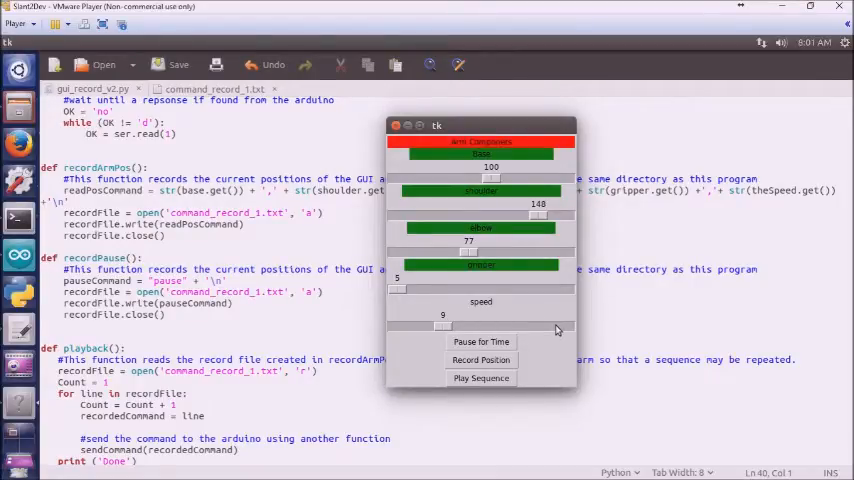
{"action": "mouse_move", "coordinate": [400, 332]}
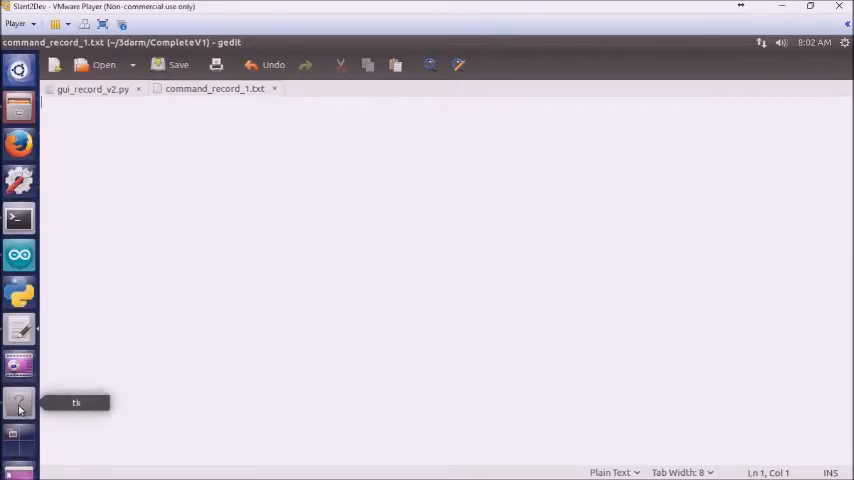
Restore the robot-arm control window over command_record_1.txt and nudge it slightly right
{"action": "left_click", "coordinate": [20, 404]}
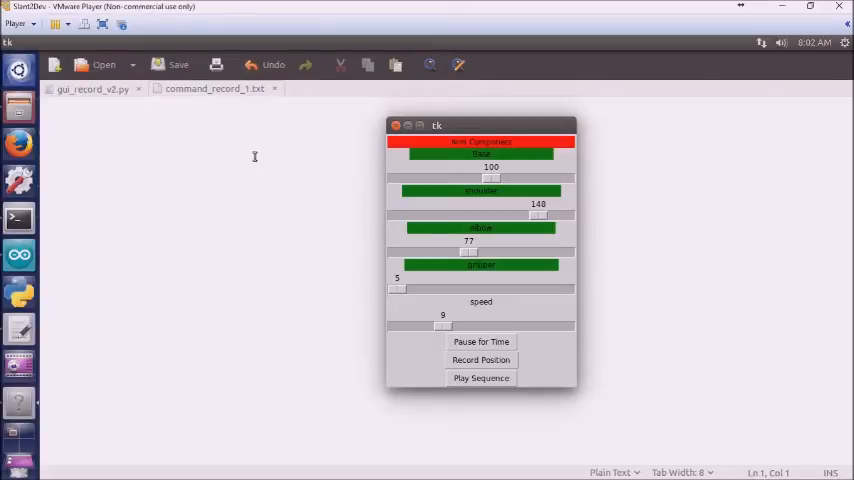
{"action": "mouse_move", "coordinate": [198, 246]}
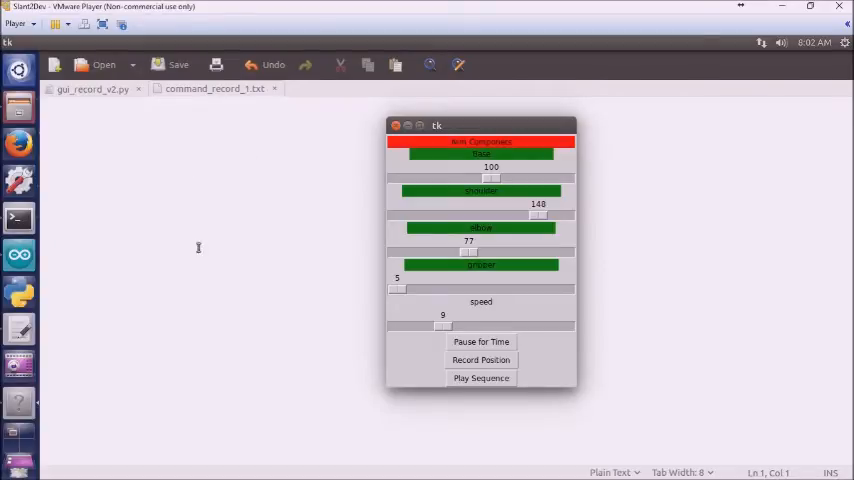
{"action": "left_click_drag", "start_coordinate": [480, 126], "coordinate": [508, 120]}
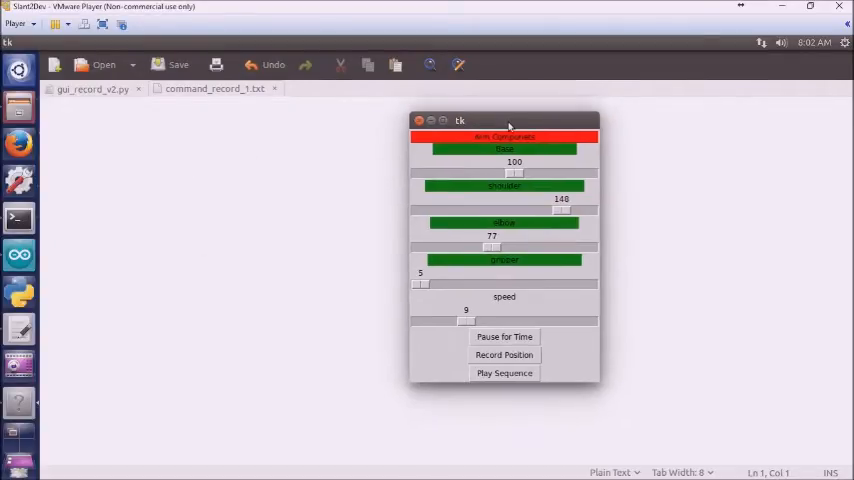